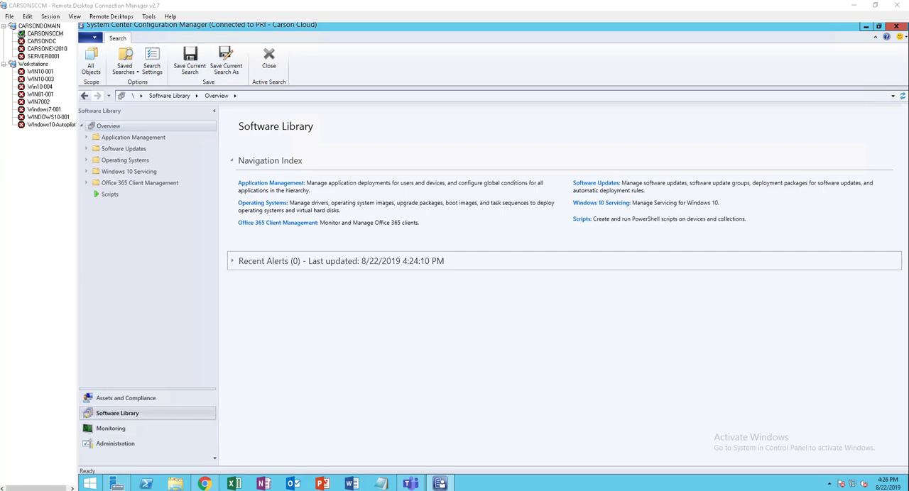
{"action": "mouse_move", "coordinate": [277, 375]}
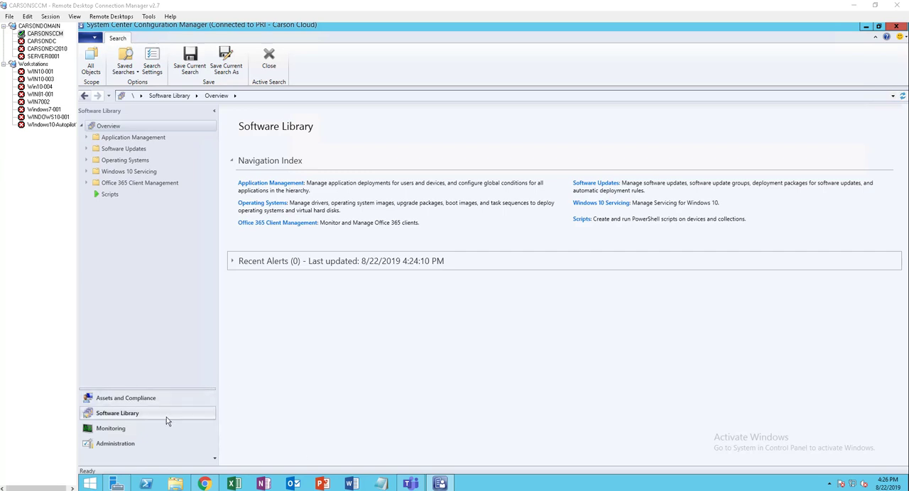
{"action": "mouse_move", "coordinate": [162, 417]}
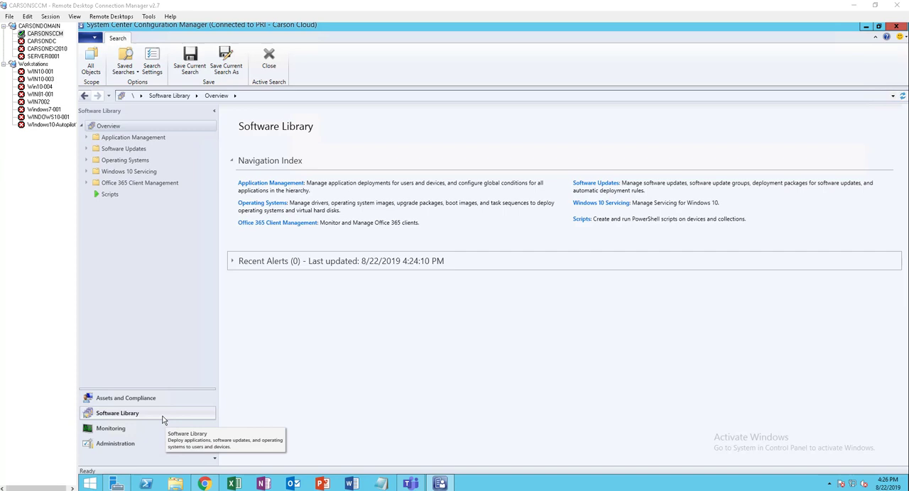
{"action": "mouse_move", "coordinate": [101, 222]}
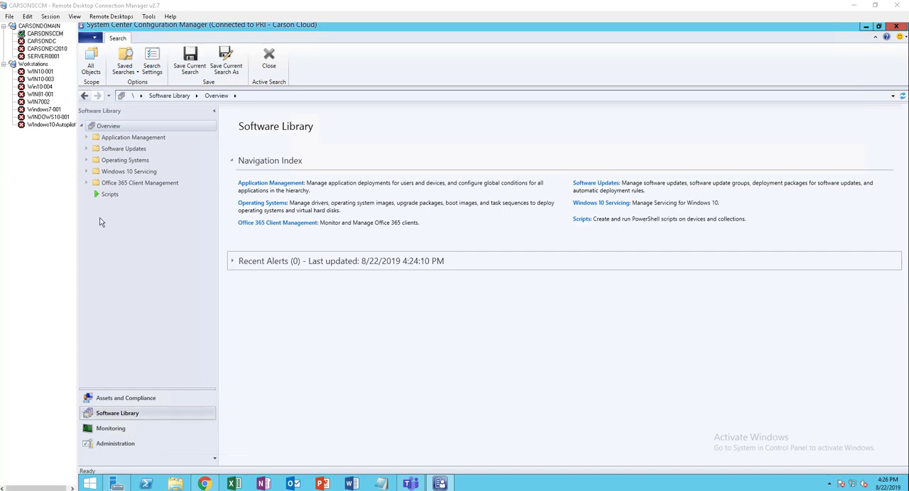
{"action": "mouse_move", "coordinate": [149, 424]}
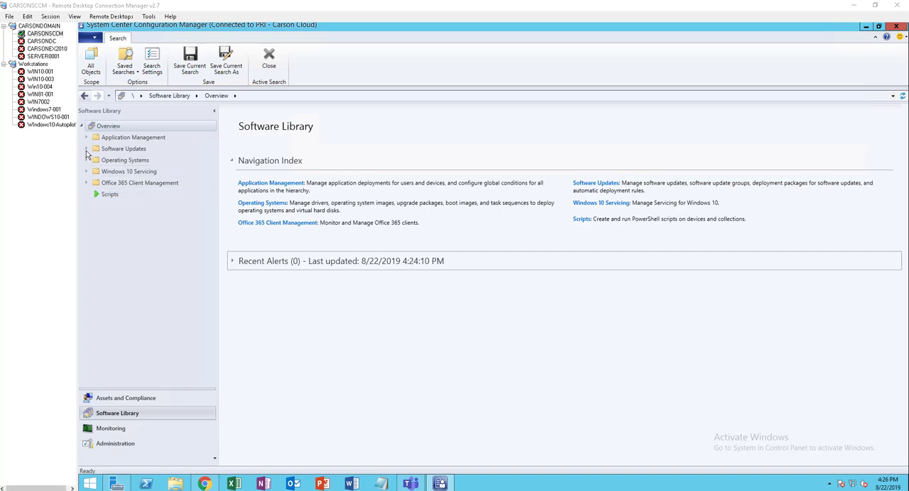
Open Software Update Groups and select May 2019 Patches to view its compliance details
{"action": "left_click", "coordinate": [86, 148]}
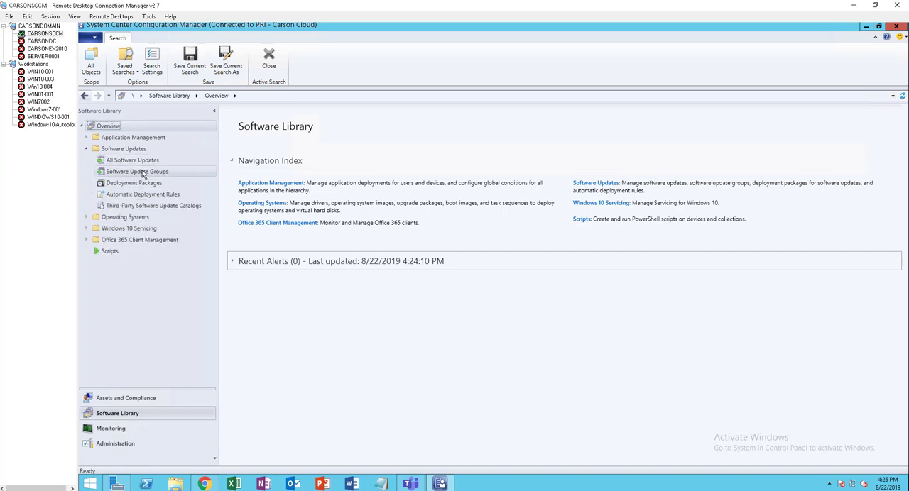
{"action": "left_click", "coordinate": [137, 171]}
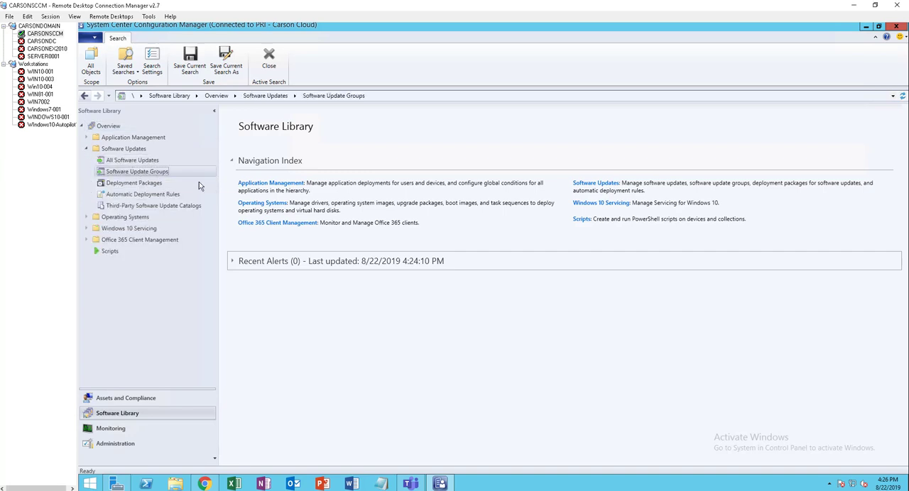
{"action": "left_click", "coordinate": [136, 171]}
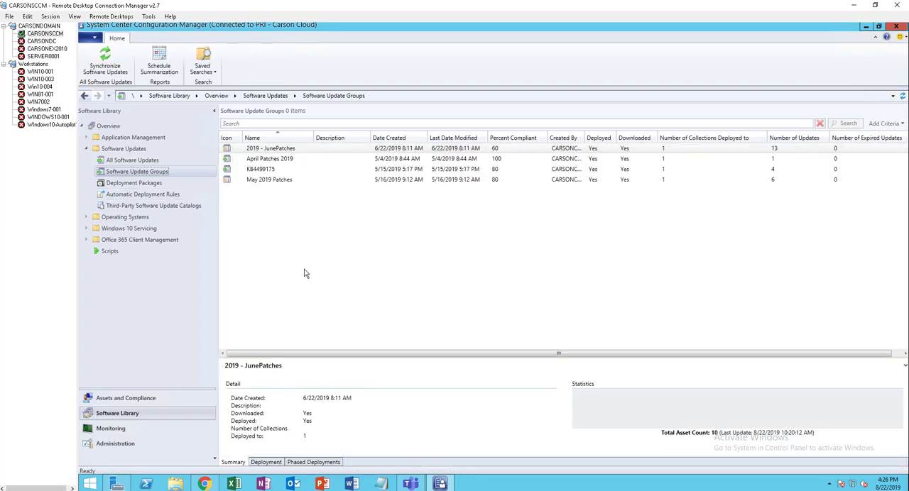
{"action": "left_click", "coordinate": [269, 179]}
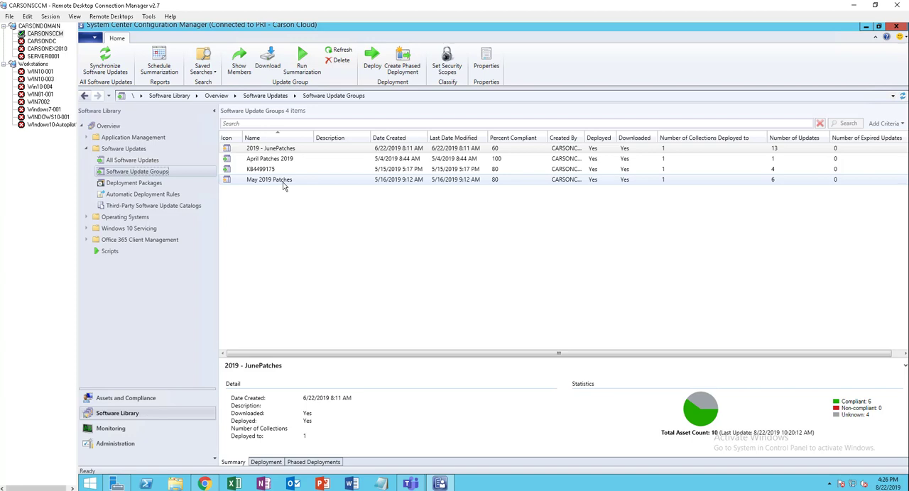
{"action": "mouse_move", "coordinate": [283, 186]}
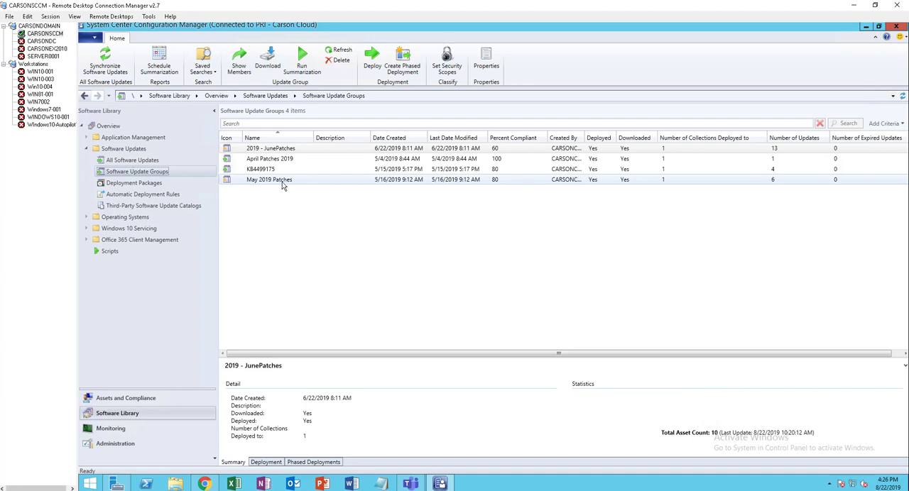
{"action": "left_click", "coordinate": [268, 179]}
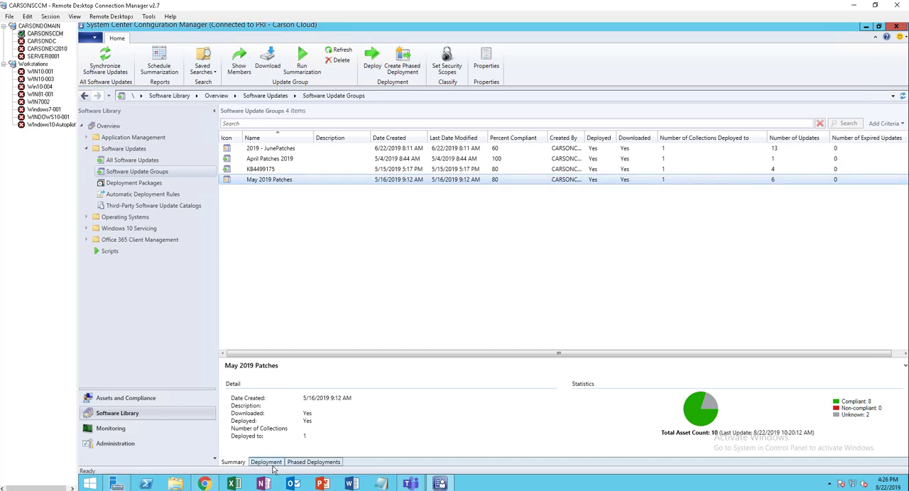
Disable the May Pactches 2019 deployment from the group's Deployment tab
{"action": "left_click", "coordinate": [265, 462]}
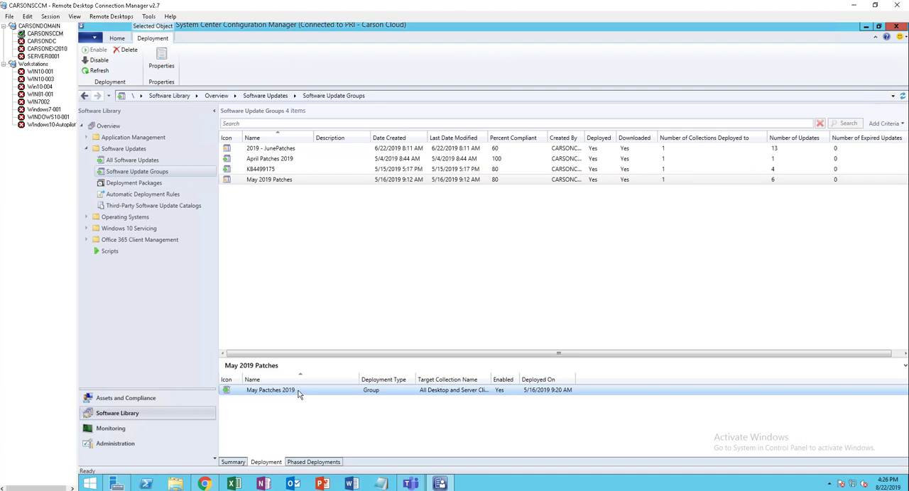
{"action": "right_click", "coordinate": [270, 390]}
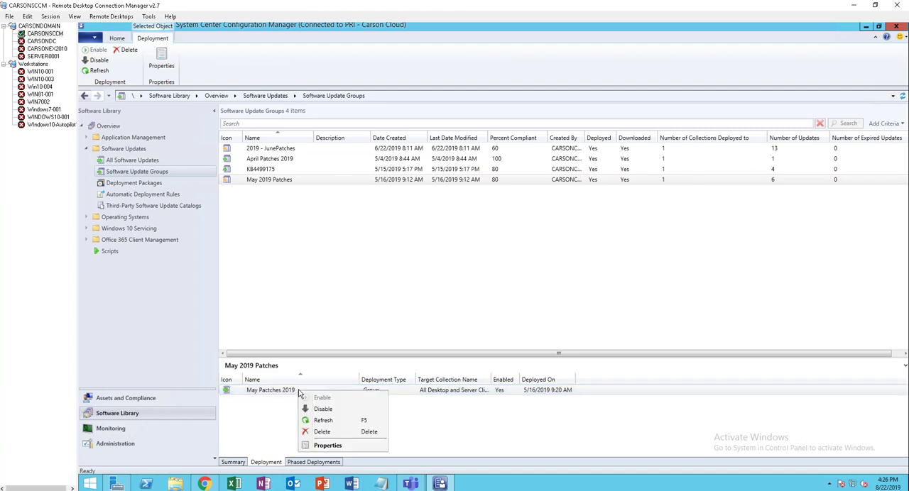
{"action": "mouse_move", "coordinate": [322, 409]}
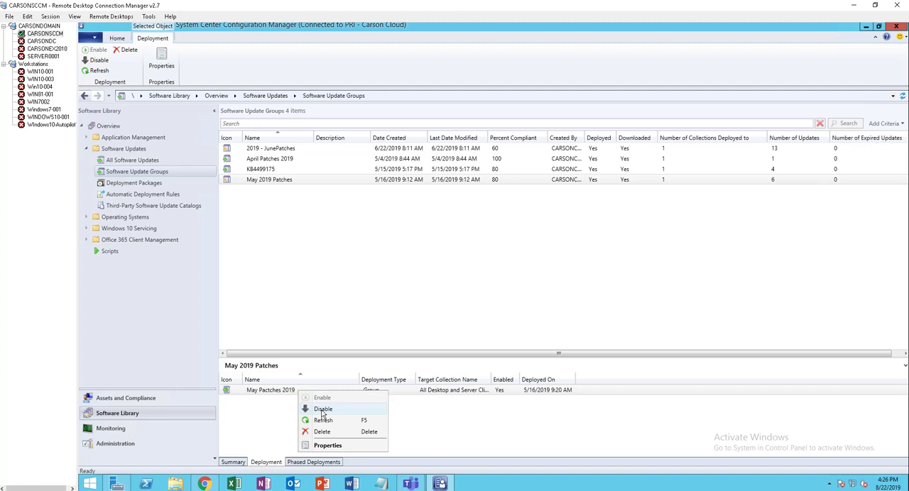
{"action": "left_click", "coordinate": [322, 409]}
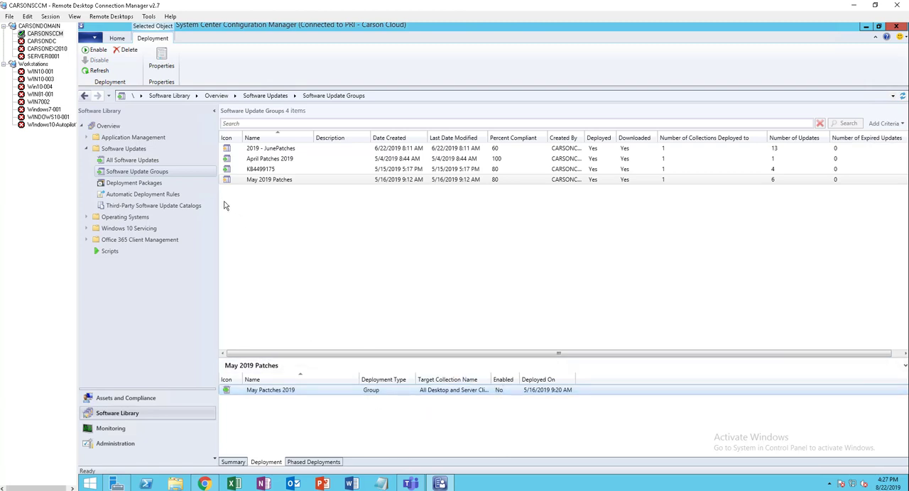
{"action": "mouse_move", "coordinate": [181, 174]}
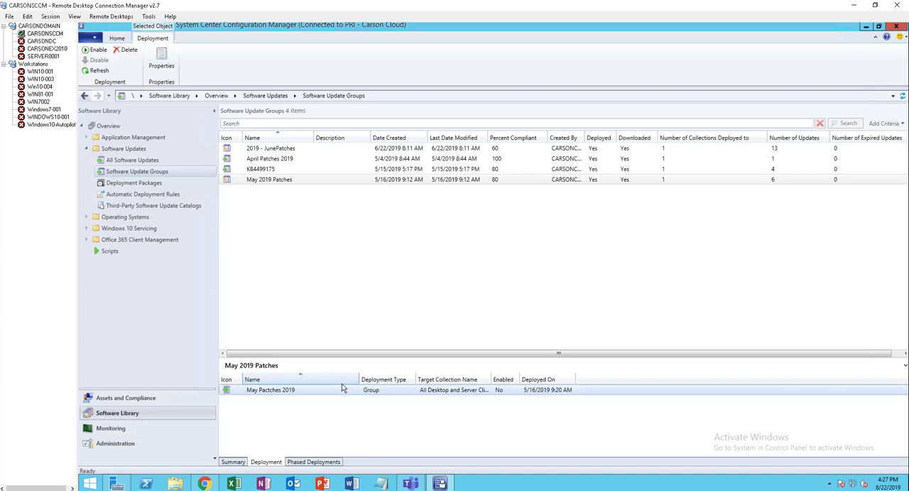
Re-enable the May Pactches 2019 deployment so Enabled reads Yes
{"action": "right_click", "coordinate": [270, 390]}
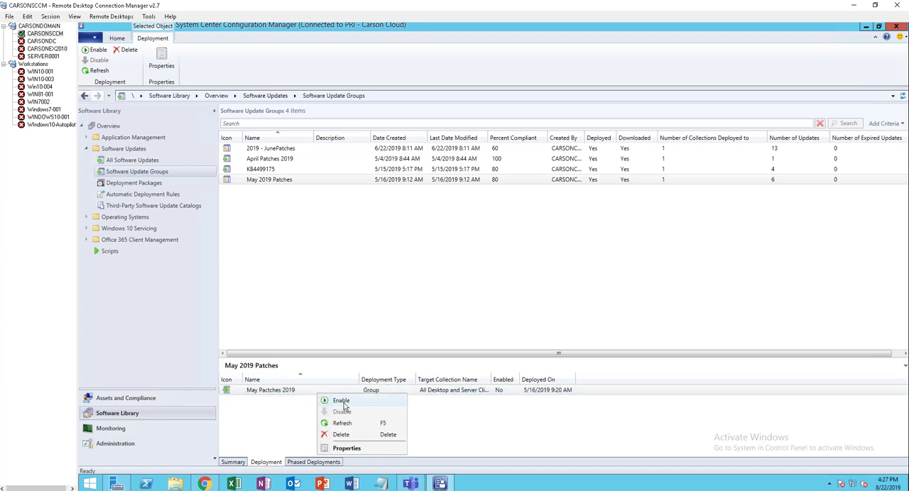
{"action": "left_click", "coordinate": [340, 401]}
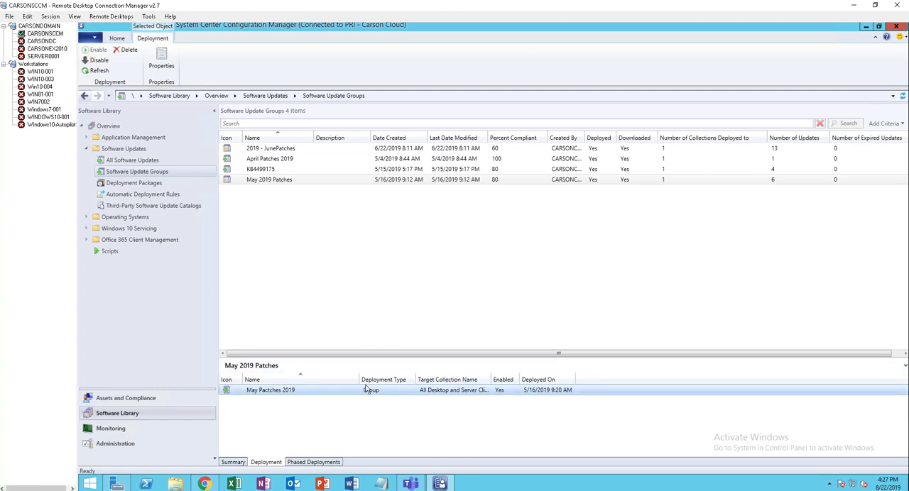
{"action": "mouse_move", "coordinate": [298, 278]}
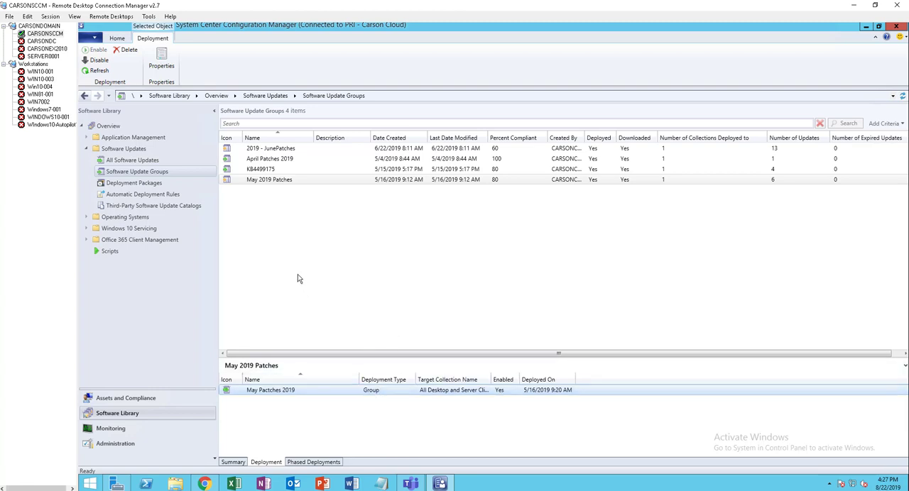
{"action": "mouse_move", "coordinate": [298, 220]}
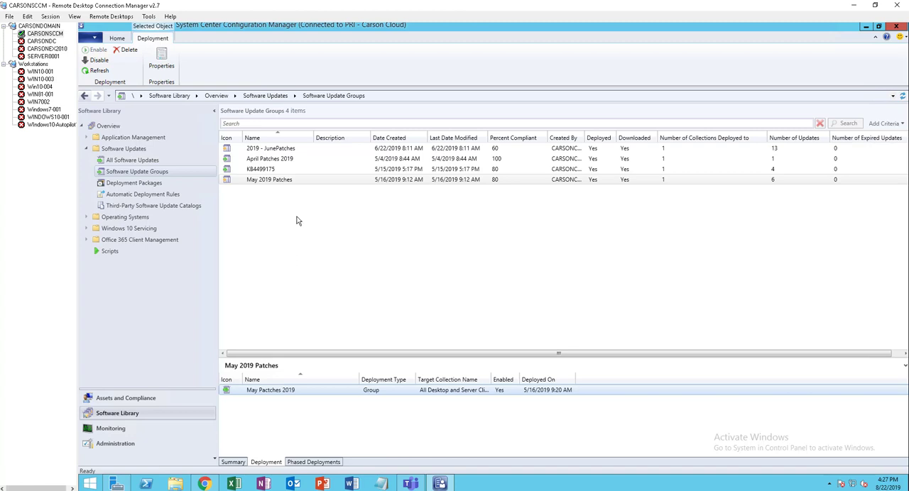
{"action": "mouse_move", "coordinate": [296, 190]}
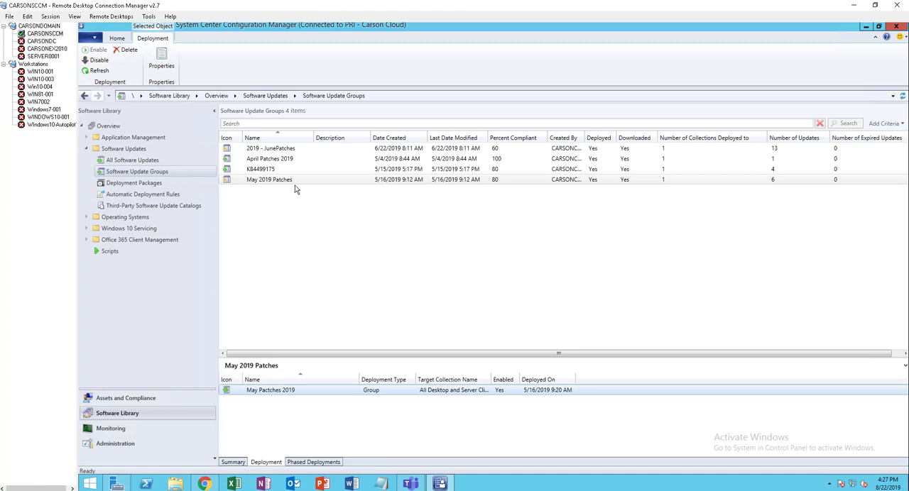
{"action": "mouse_move", "coordinate": [289, 195]}
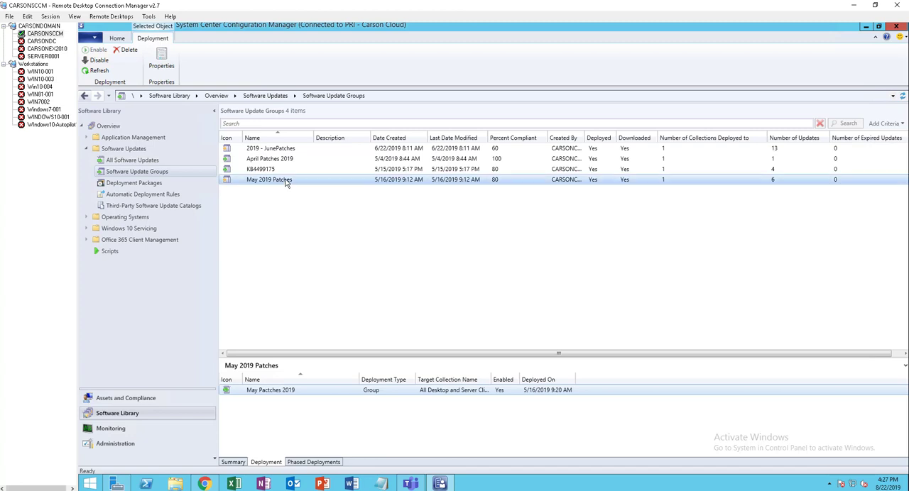
List May 2019 Patches members, select the IE11 cumulative update, and widen Title column
{"action": "right_click", "coordinate": [268, 179]}
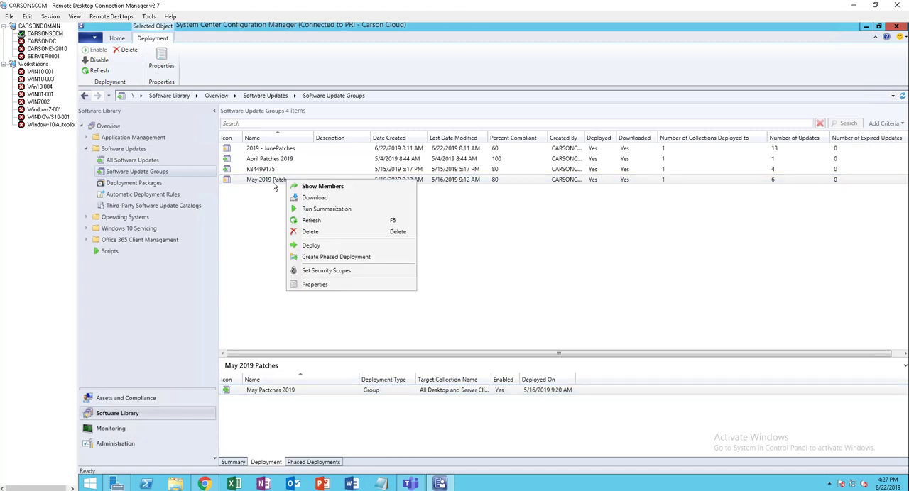
{"action": "mouse_move", "coordinate": [323, 186]}
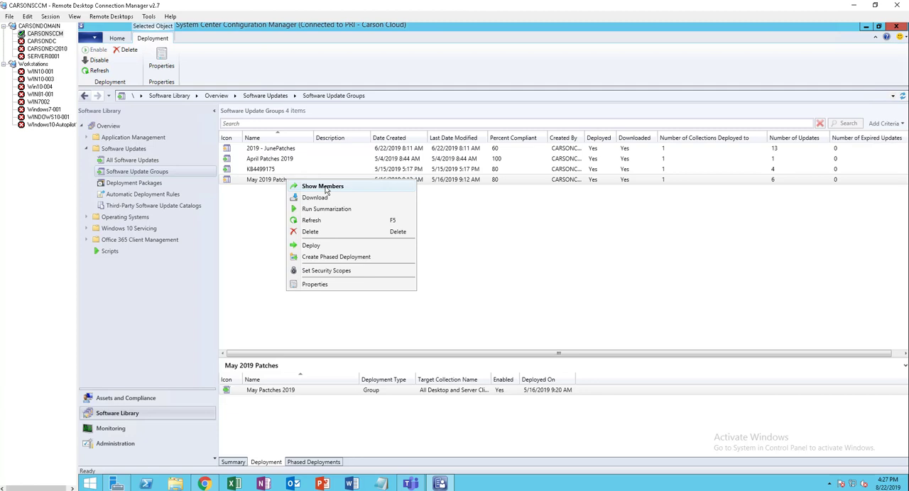
{"action": "left_click", "coordinate": [323, 186]}
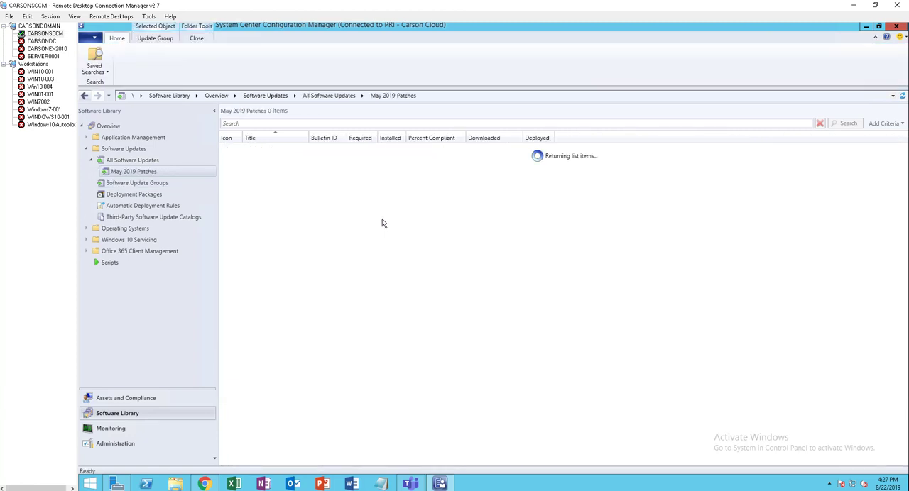
{"action": "mouse_move", "coordinate": [377, 234]}
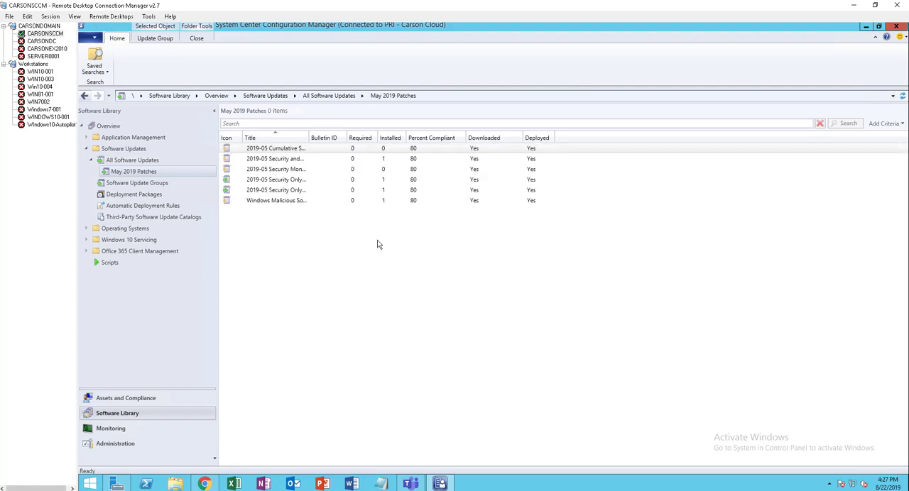
{"action": "left_click", "coordinate": [286, 148]}
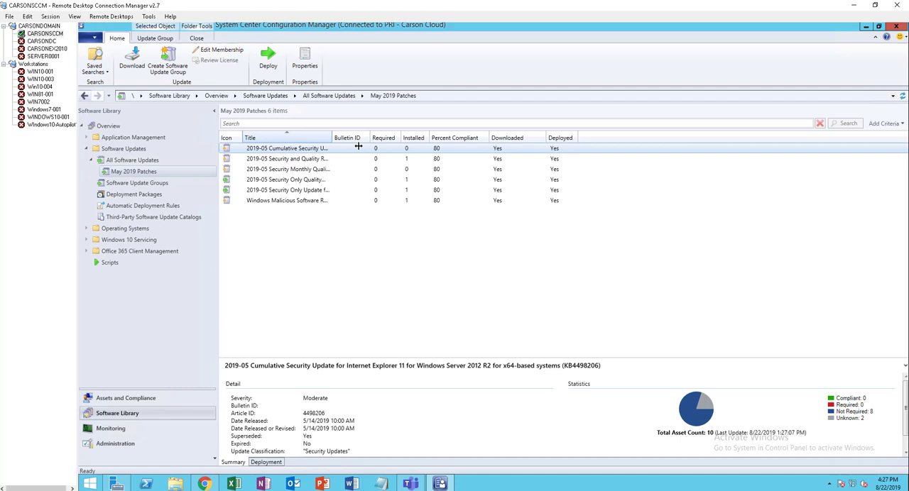
{"action": "left_click_drag", "start_coordinate": [330, 138], "coordinate": [363, 138]}
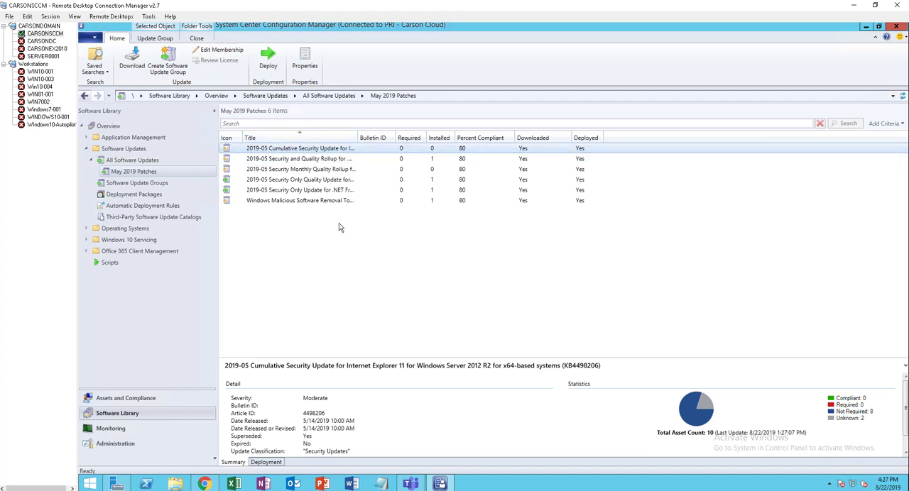
{"action": "mouse_move", "coordinate": [302, 153]}
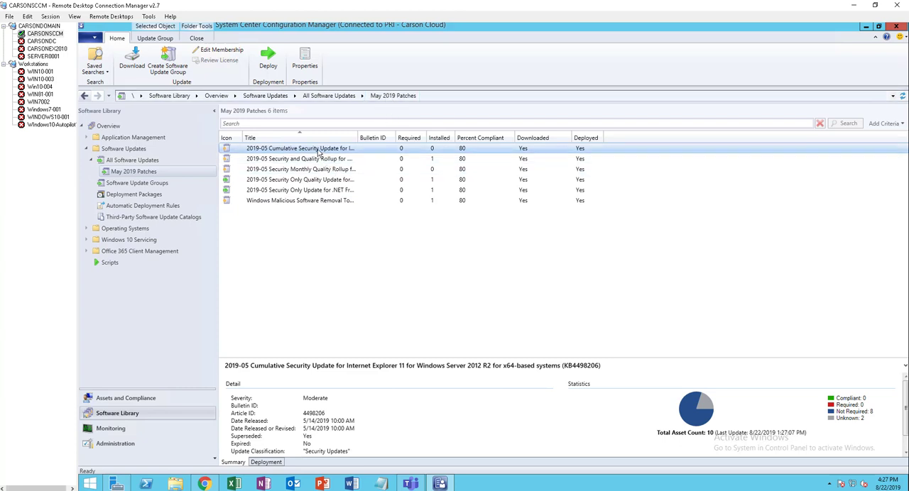
Untick May 2019 Patches in the IE11 update's Edit Membership dialog and confirm
{"action": "right_click", "coordinate": [299, 148]}
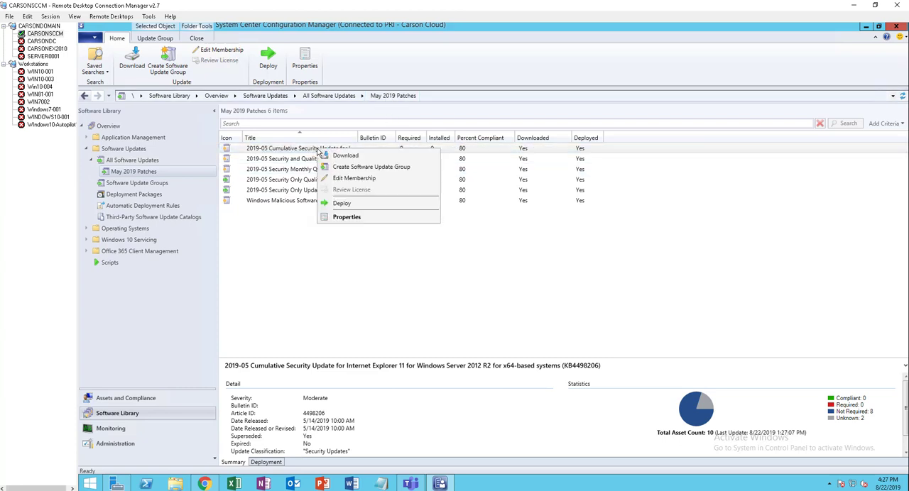
{"action": "mouse_move", "coordinate": [343, 176]}
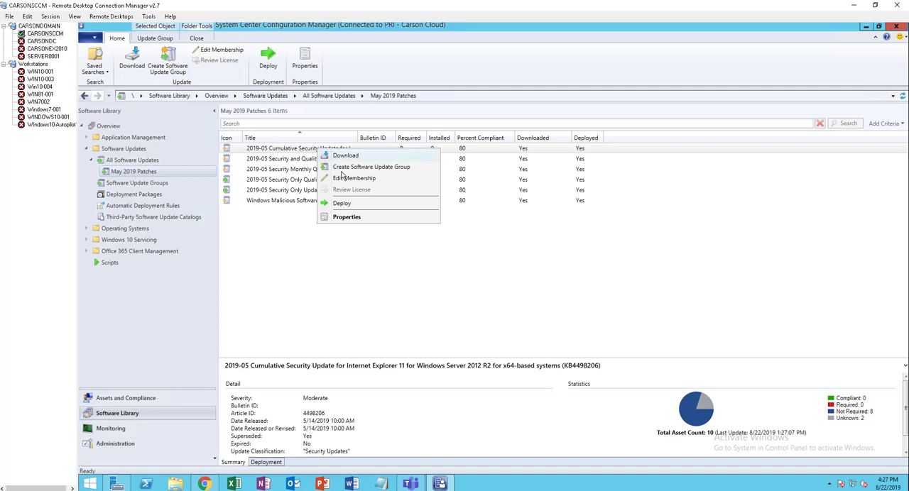
{"action": "left_click", "coordinate": [354, 178]}
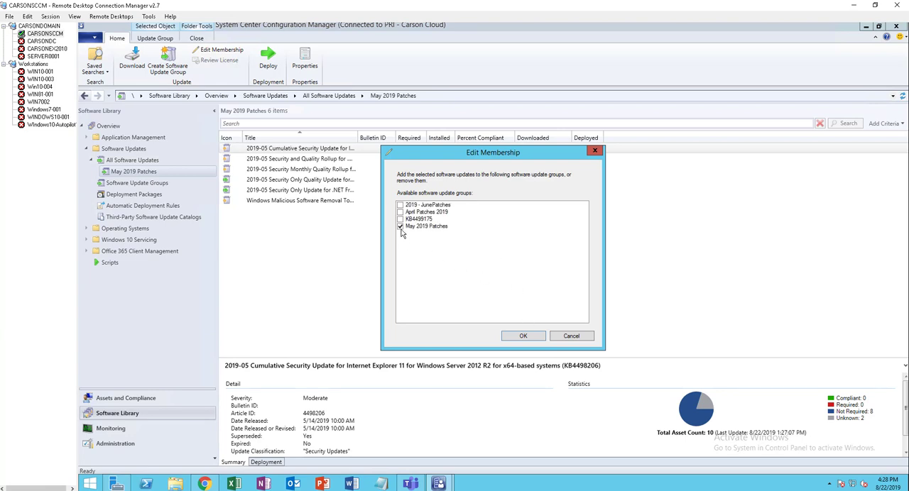
{"action": "left_click", "coordinate": [426, 226]}
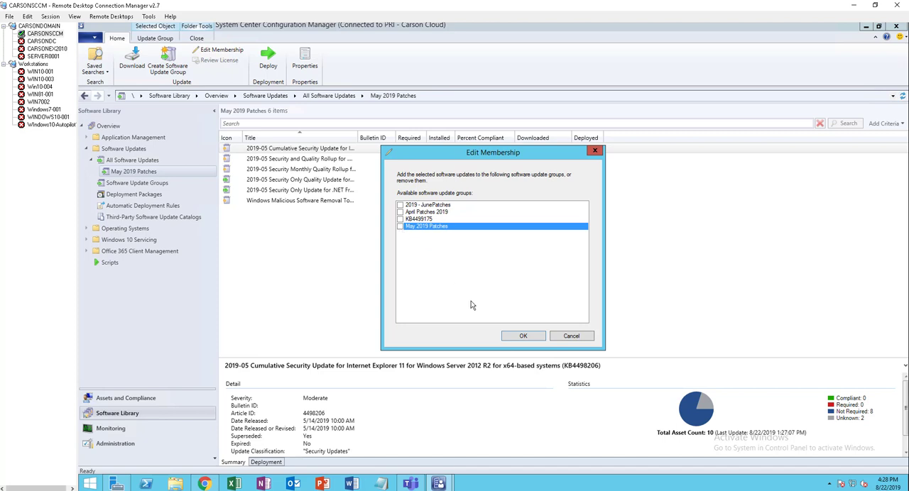
{"action": "mouse_move", "coordinate": [307, 181]}
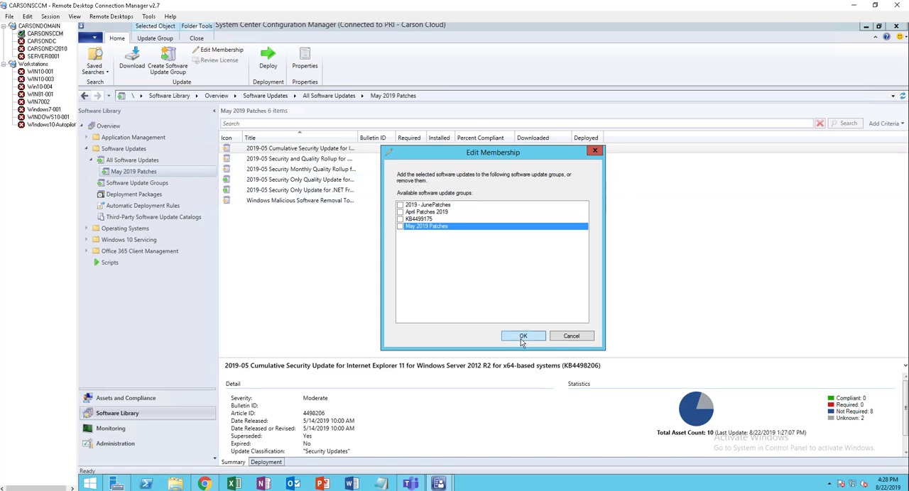
{"action": "left_click", "coordinate": [524, 336]}
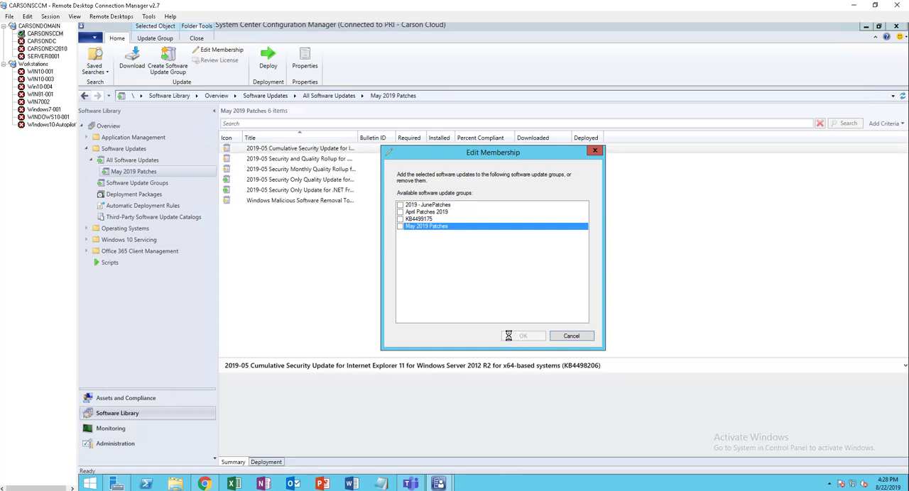
{"action": "left_click", "coordinate": [523, 336]}
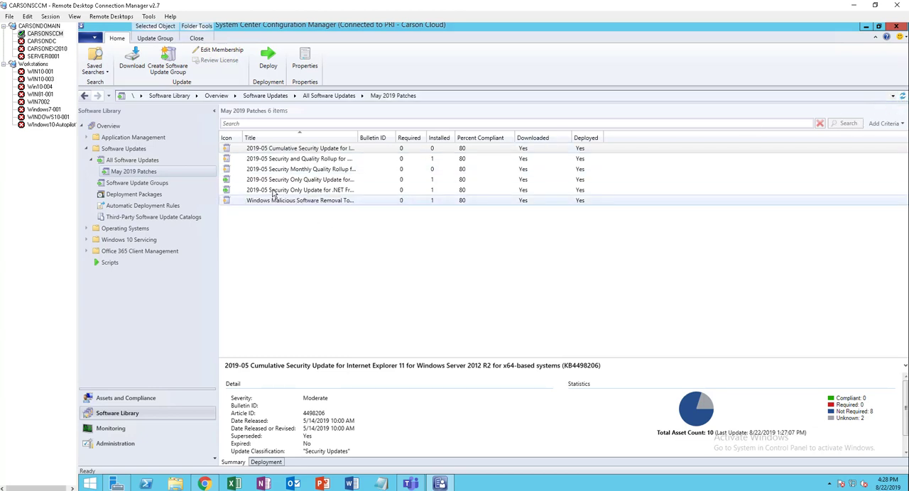
Reopen May 2019 Patches, select the .NET Framework rollup, and view its deployment details
{"action": "left_click", "coordinate": [137, 184]}
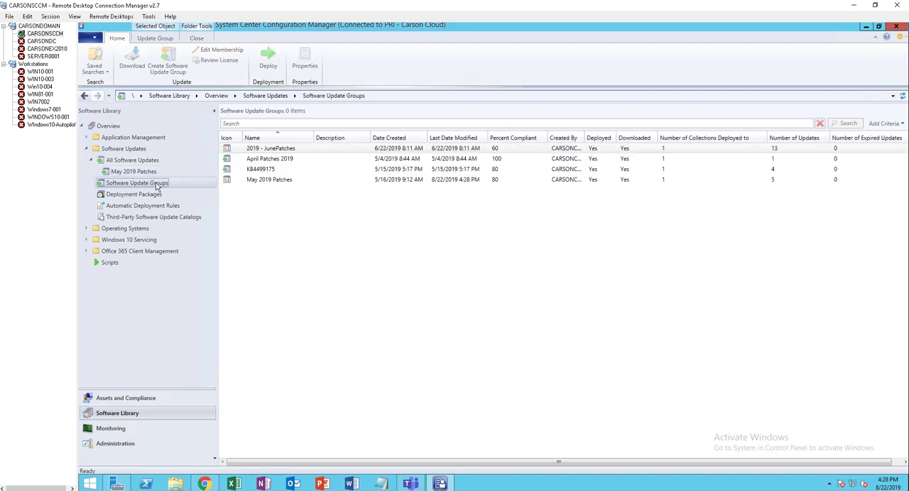
{"action": "right_click", "coordinate": [269, 179]}
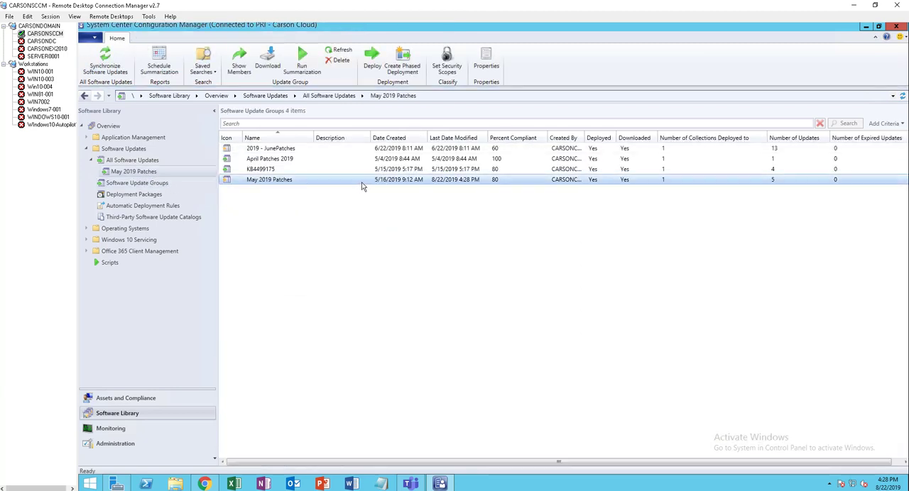
{"action": "double_click", "coordinate": [269, 179]}
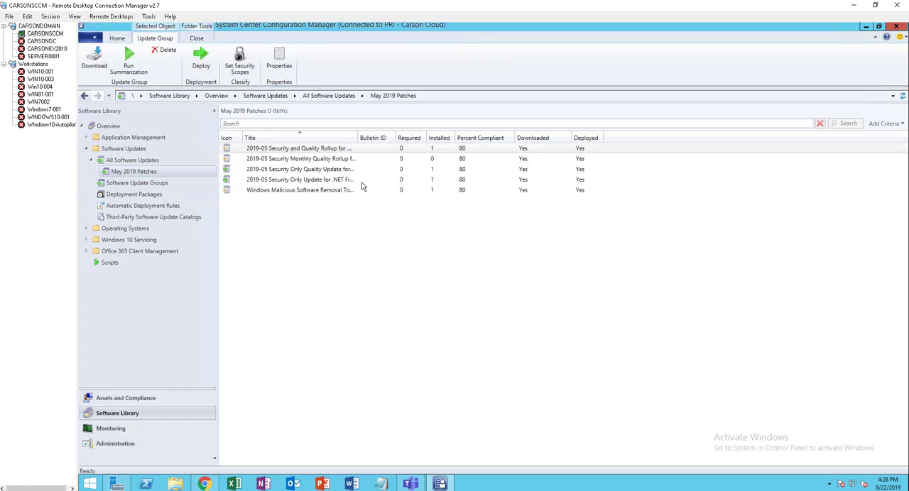
{"action": "left_click", "coordinate": [298, 169]}
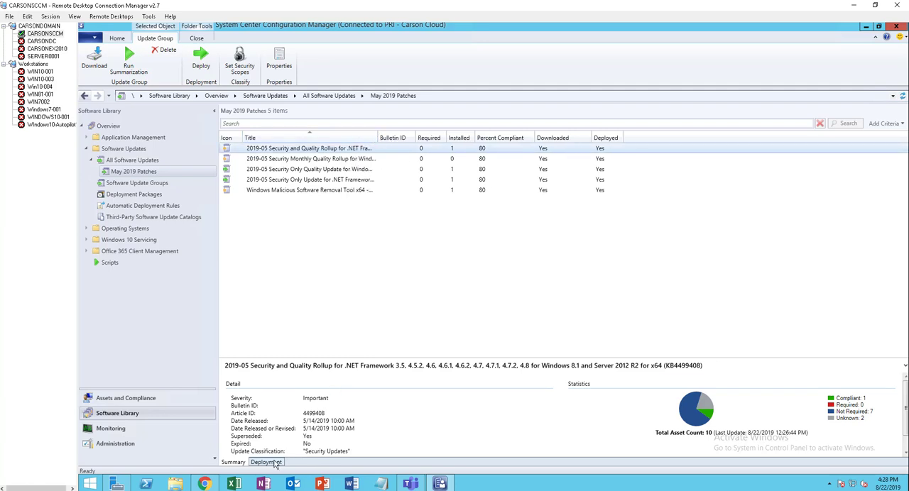
{"action": "left_click", "coordinate": [266, 462]}
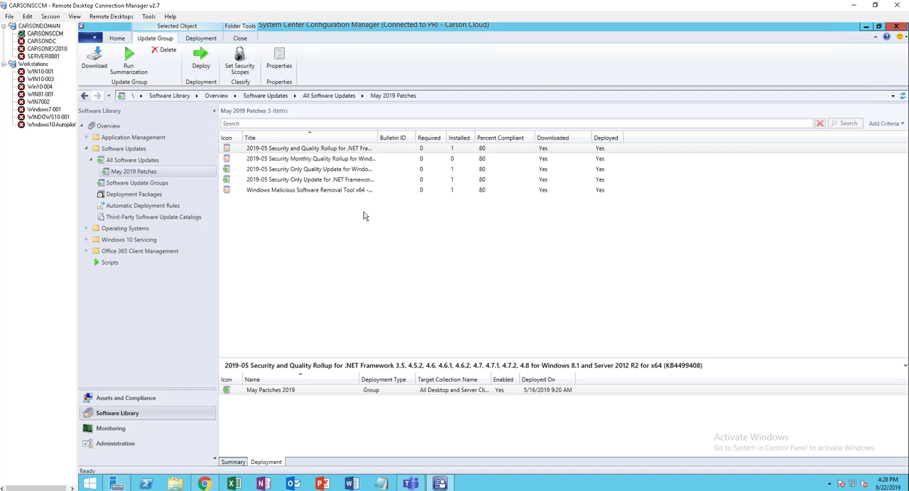
{"action": "mouse_move", "coordinate": [368, 295]}
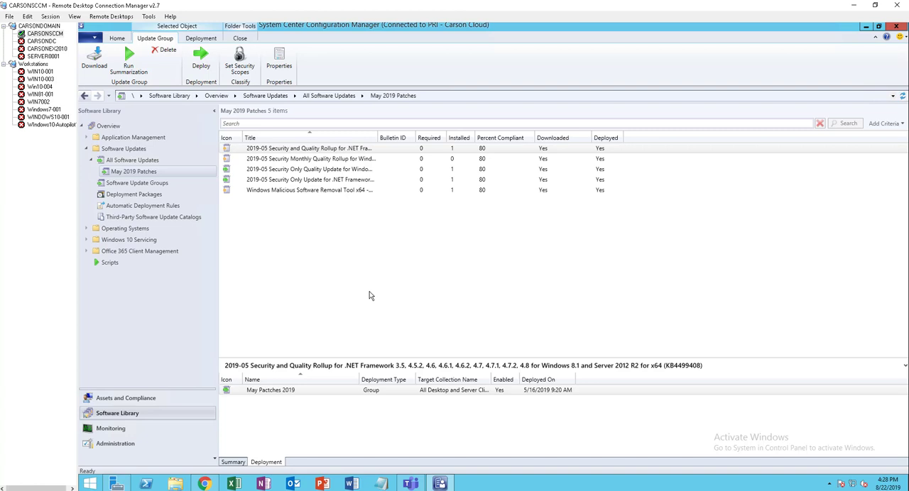